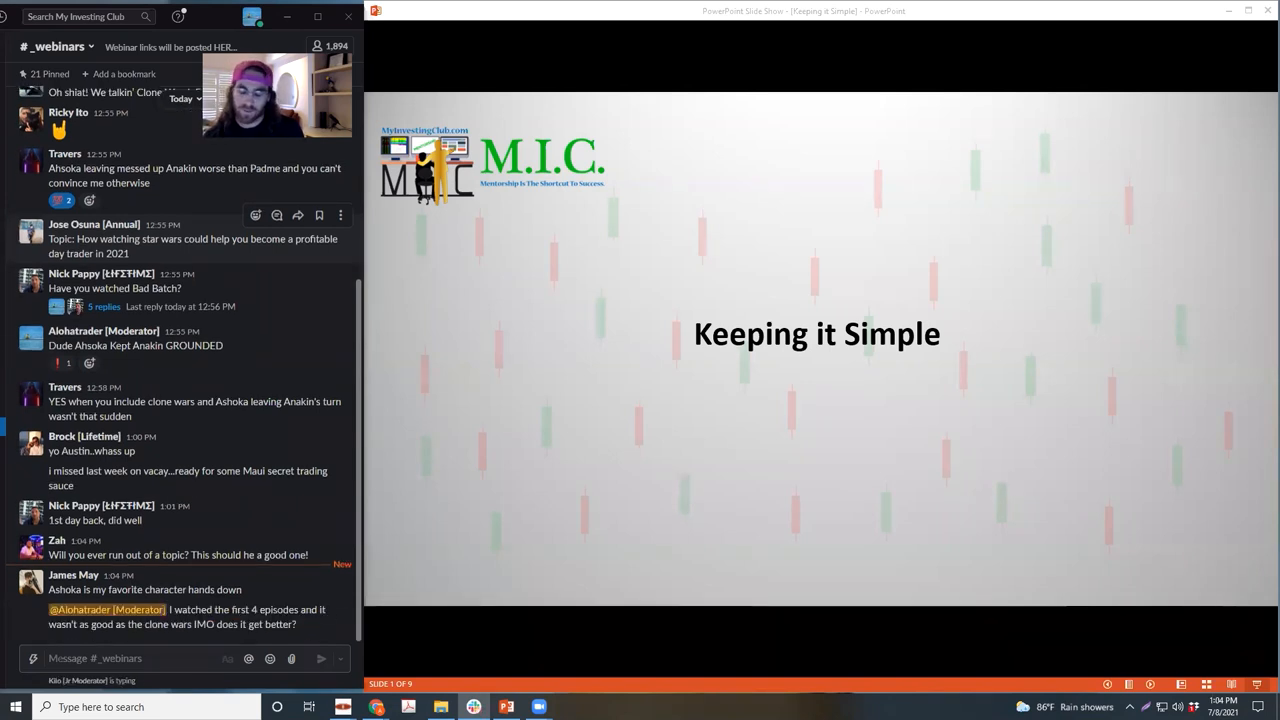
Scroll through the ONCS daily and 1-minute charts while reviewing price action and volume
scroll("down", 3)
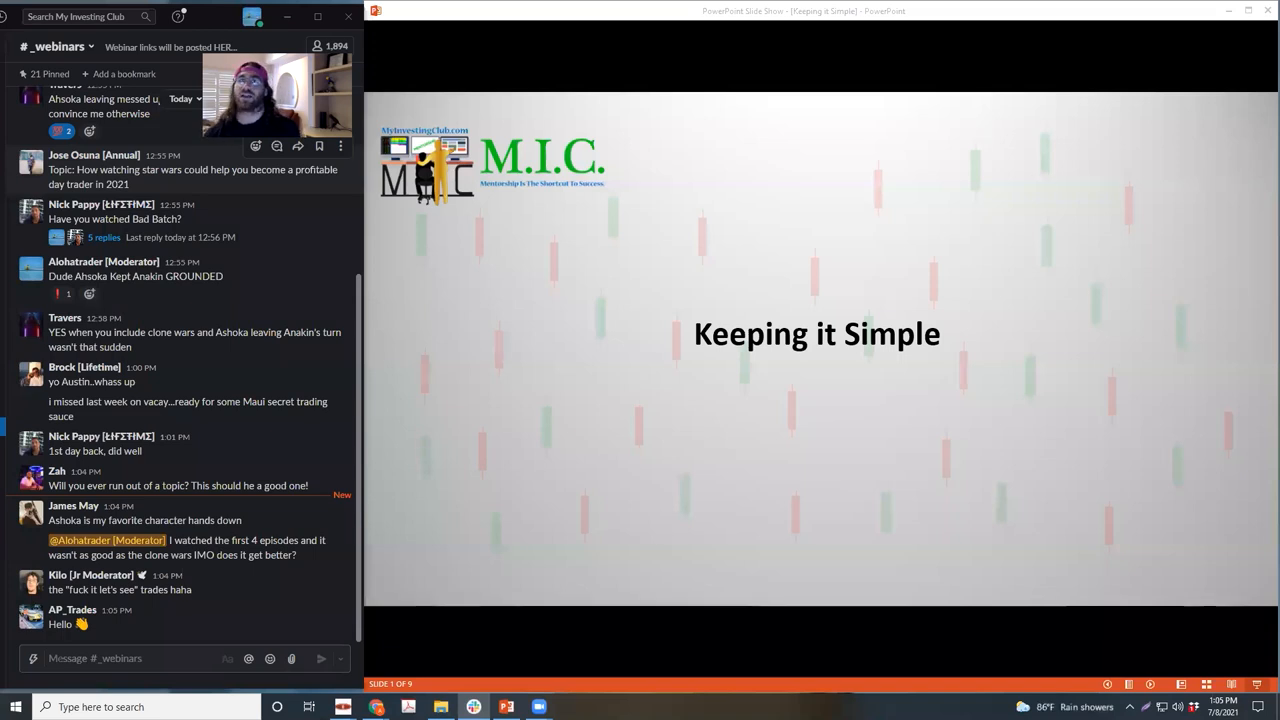
scroll("down", 3)
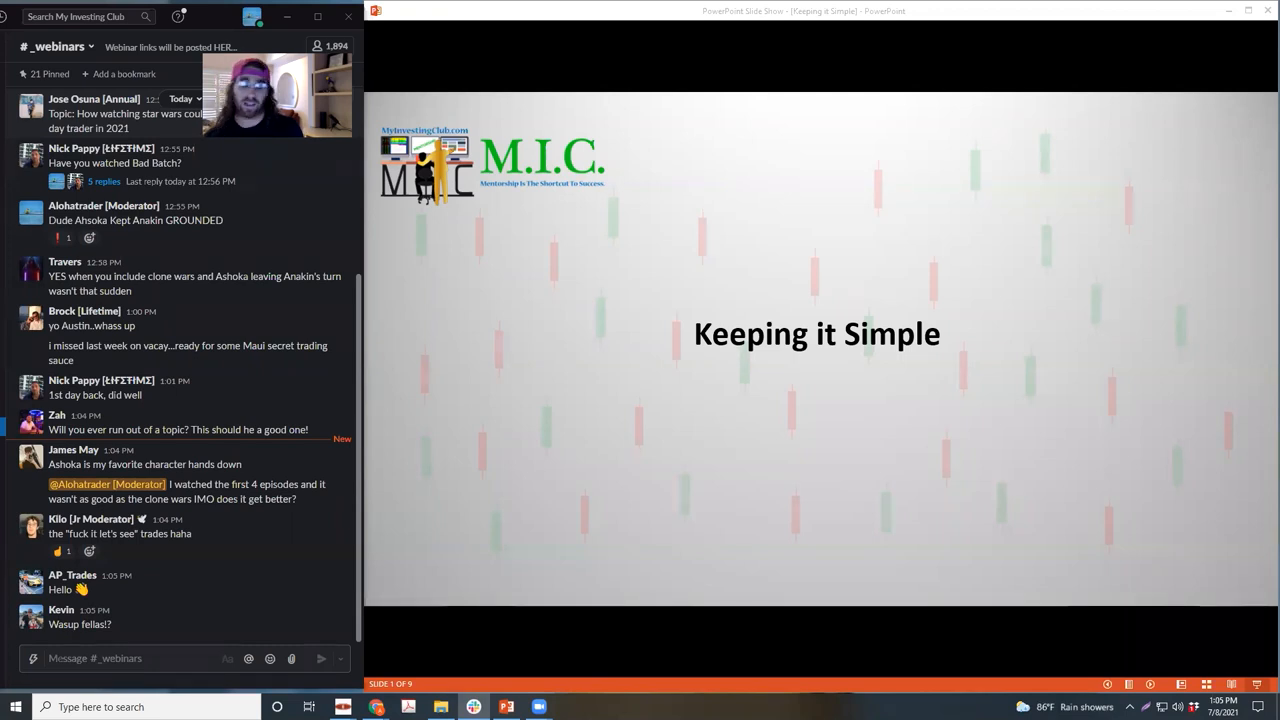
scroll("down", 3)
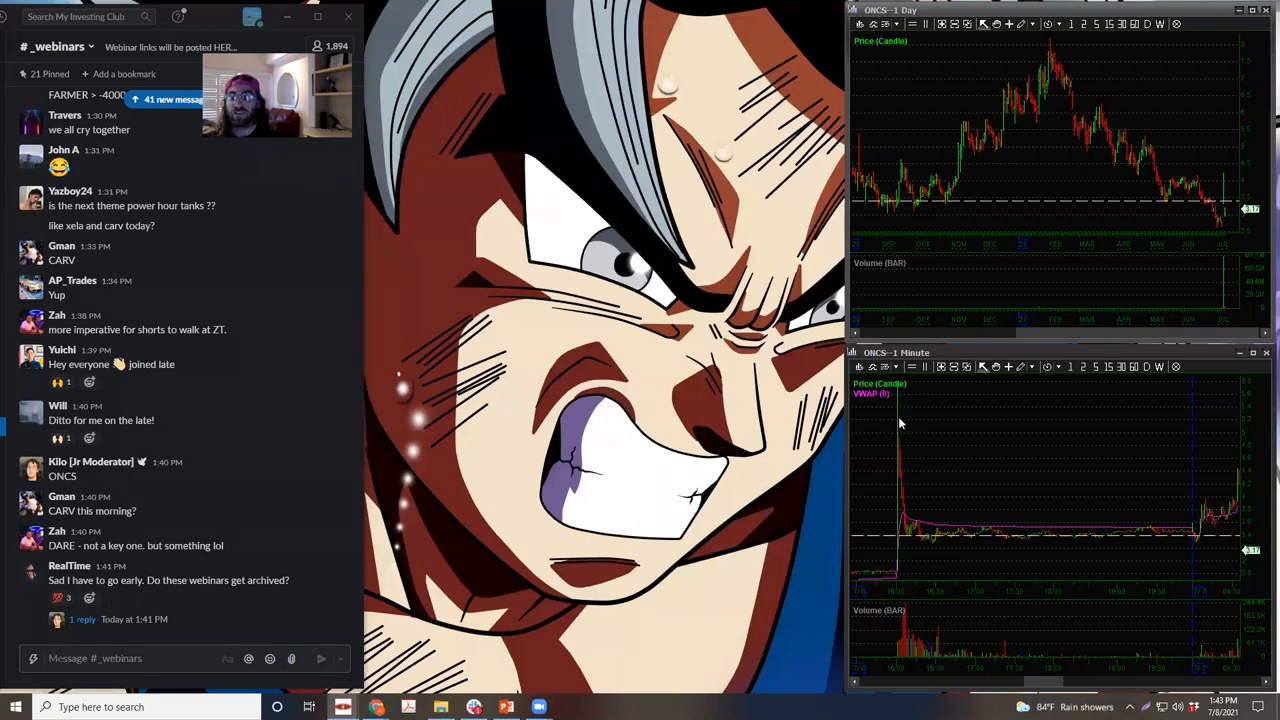
mouse_move(1218, 124)
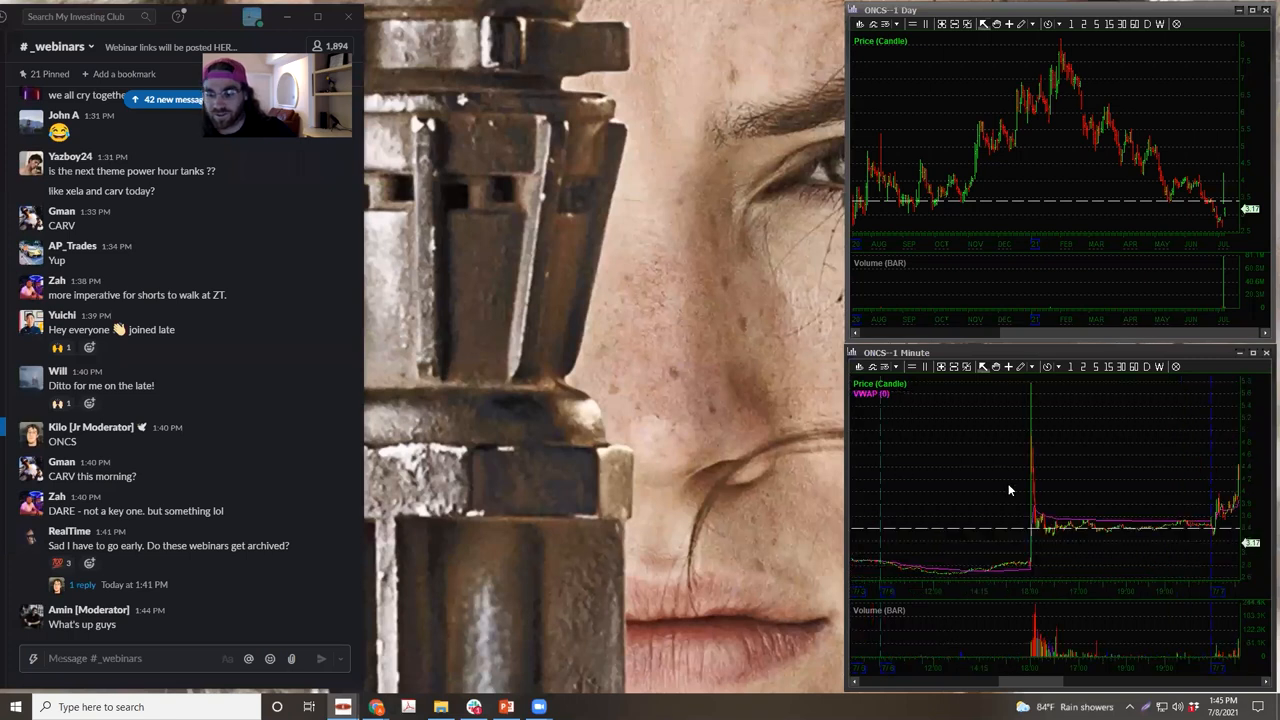
mouse_move(1040, 496)
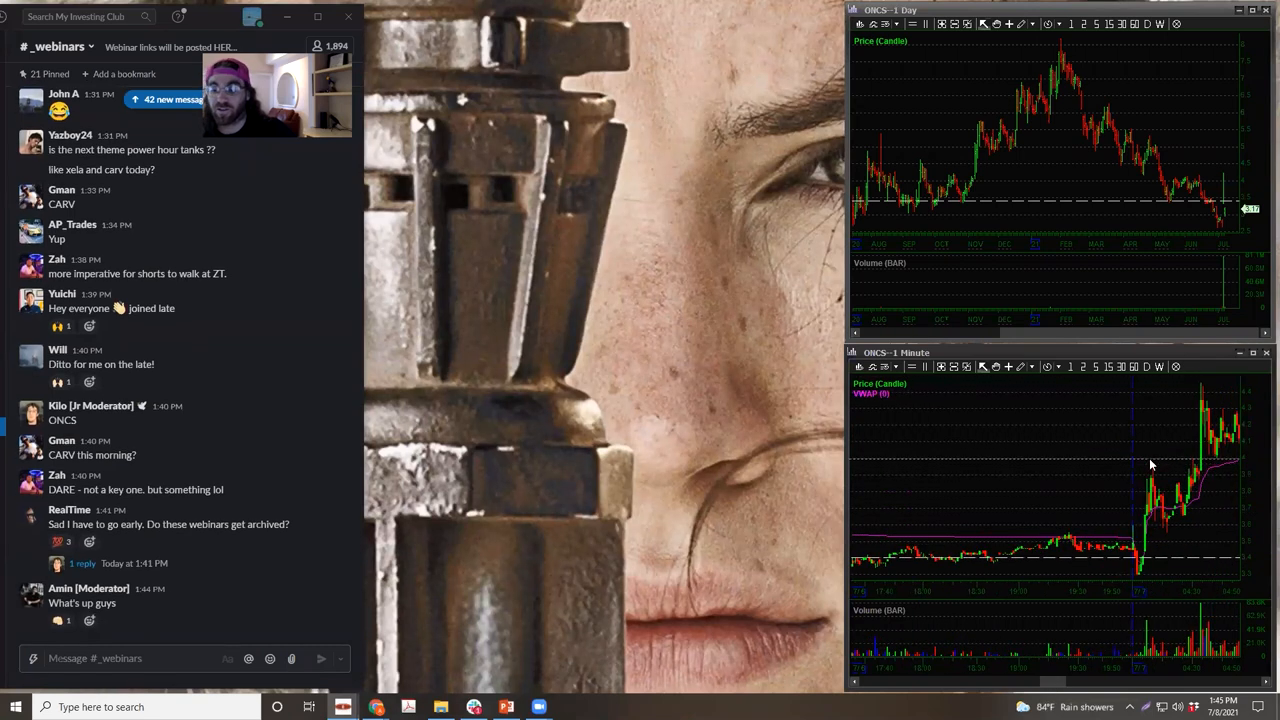
mouse_move(1168, 476)
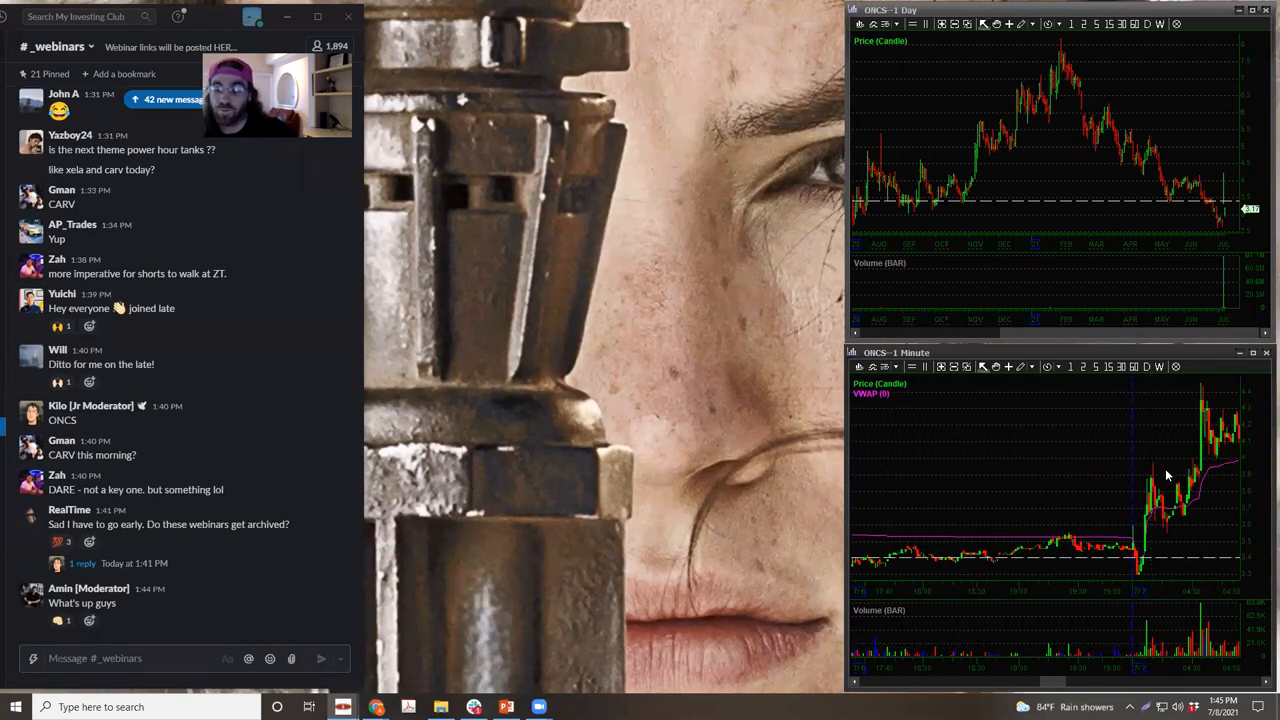
mouse_move(1178, 644)
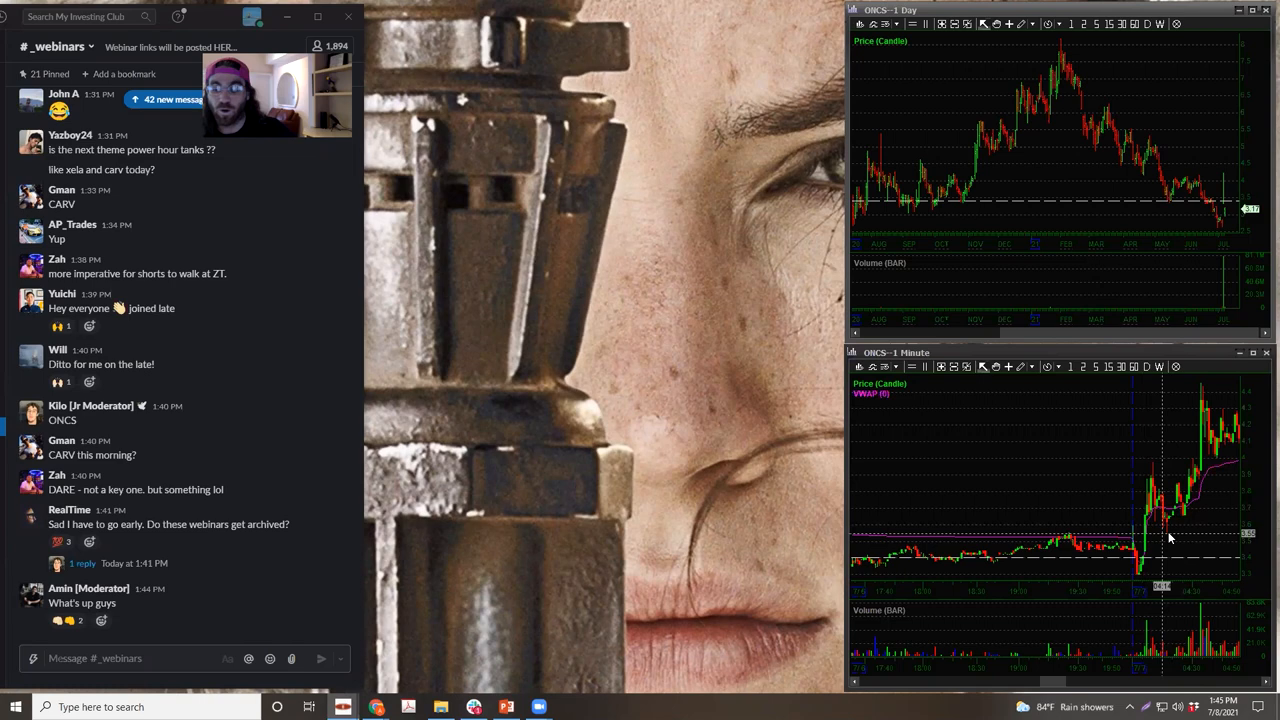
mouse_move(1164, 496)
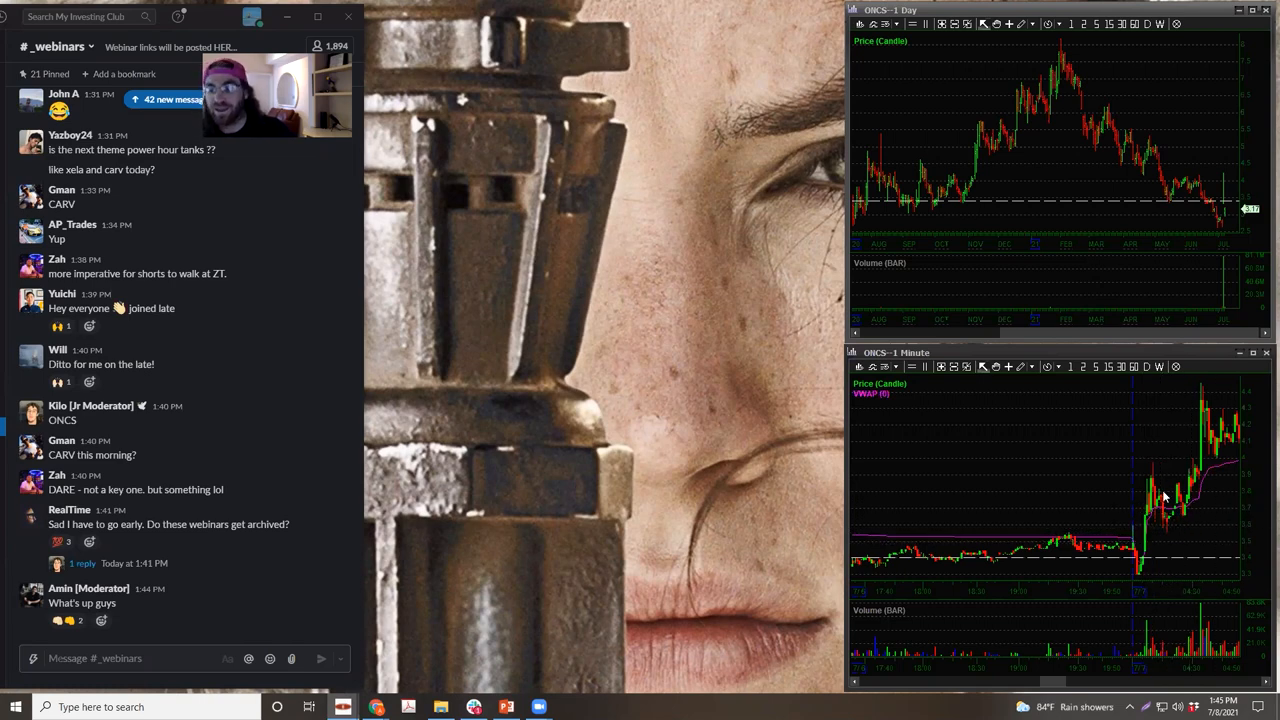
mouse_move(1228, 480)
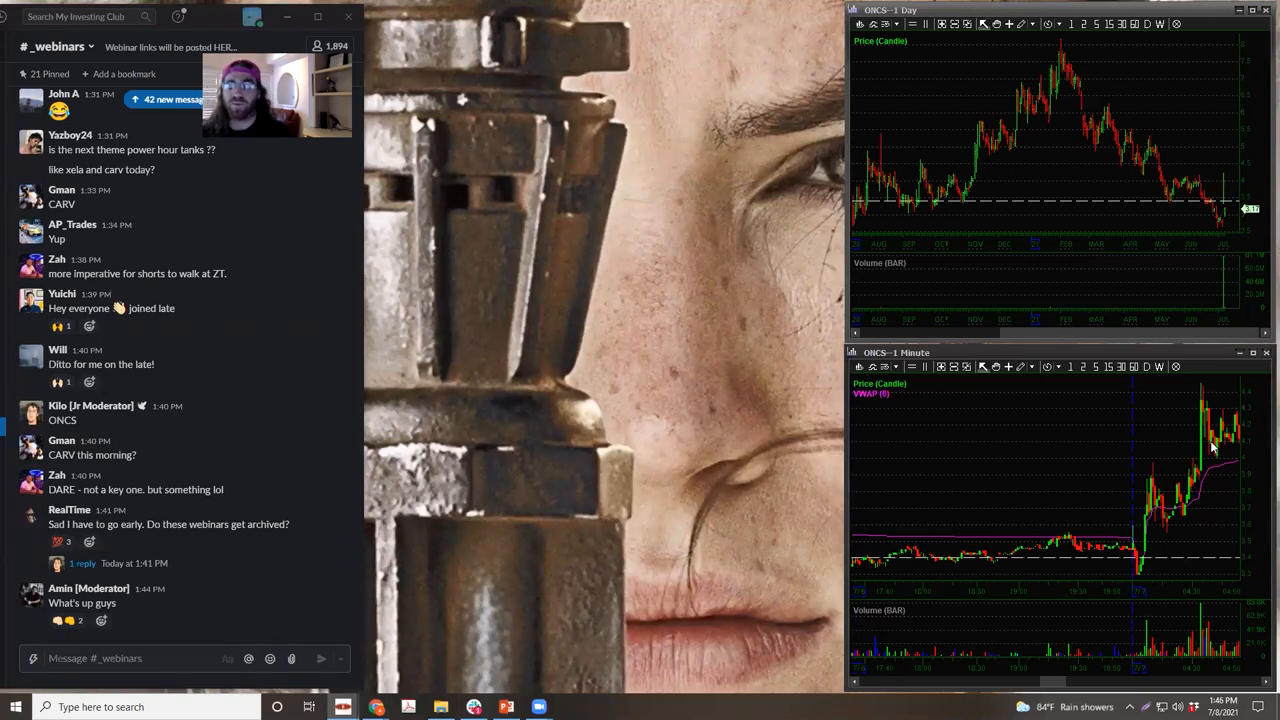
mouse_move(1204, 464)
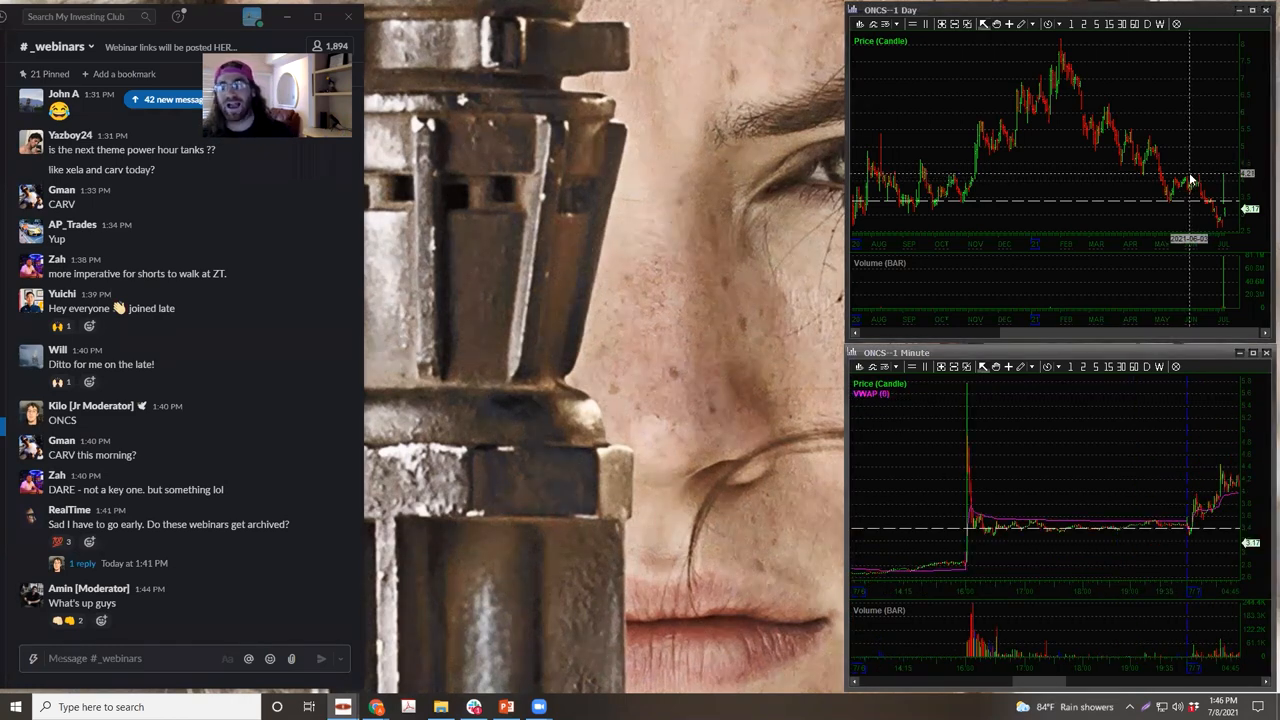
Zoom the ONCS daily chart in on its most recent selloff candles
left_click_drag(1190, 178, 1224, 240)
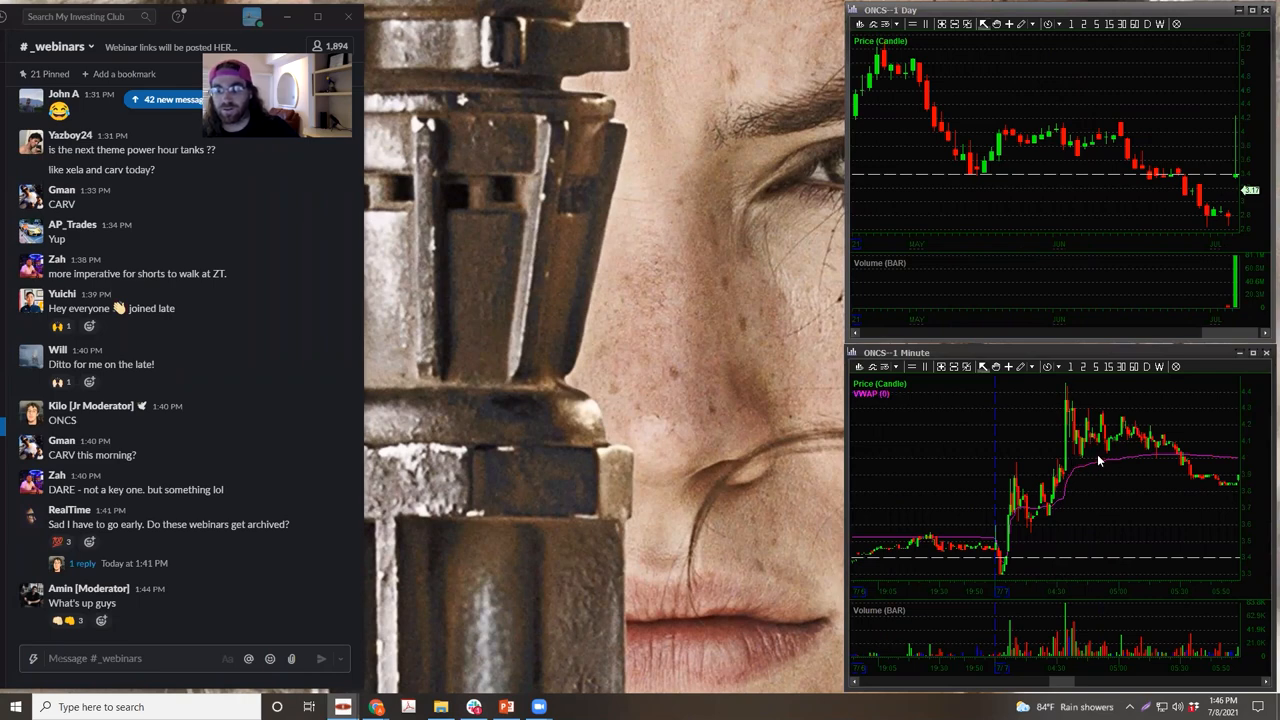
mouse_move(1012, 468)
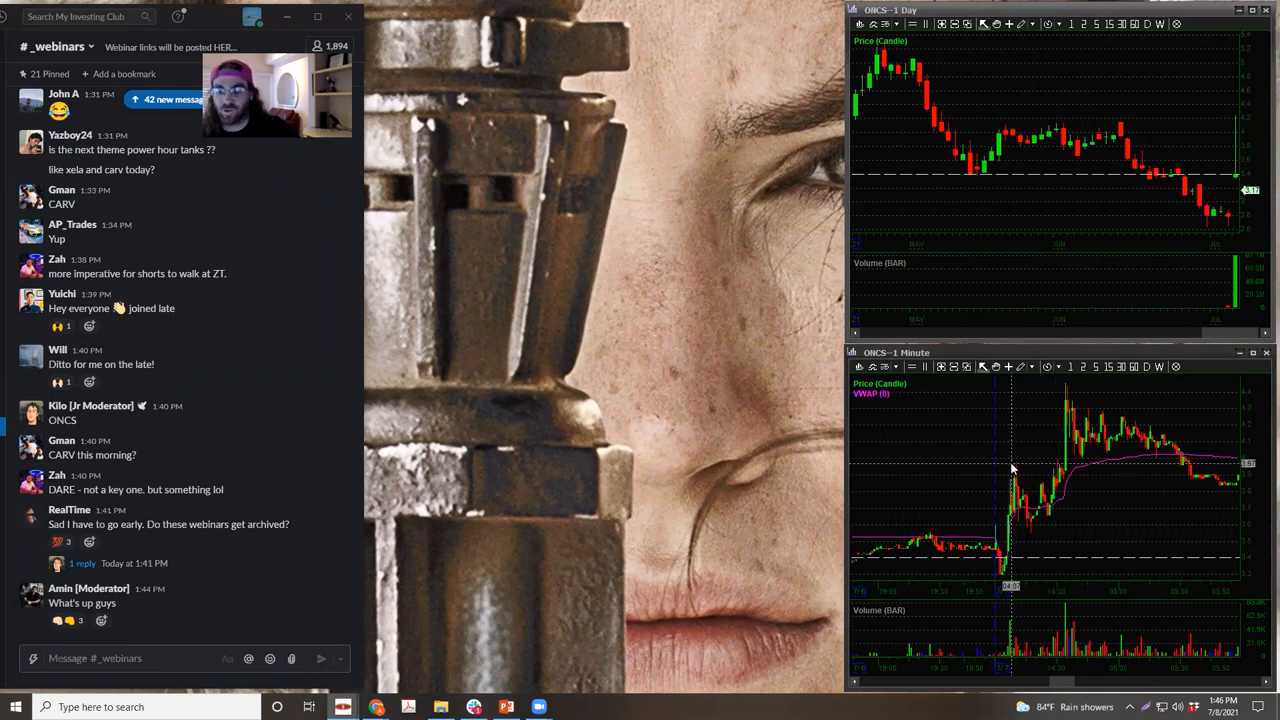